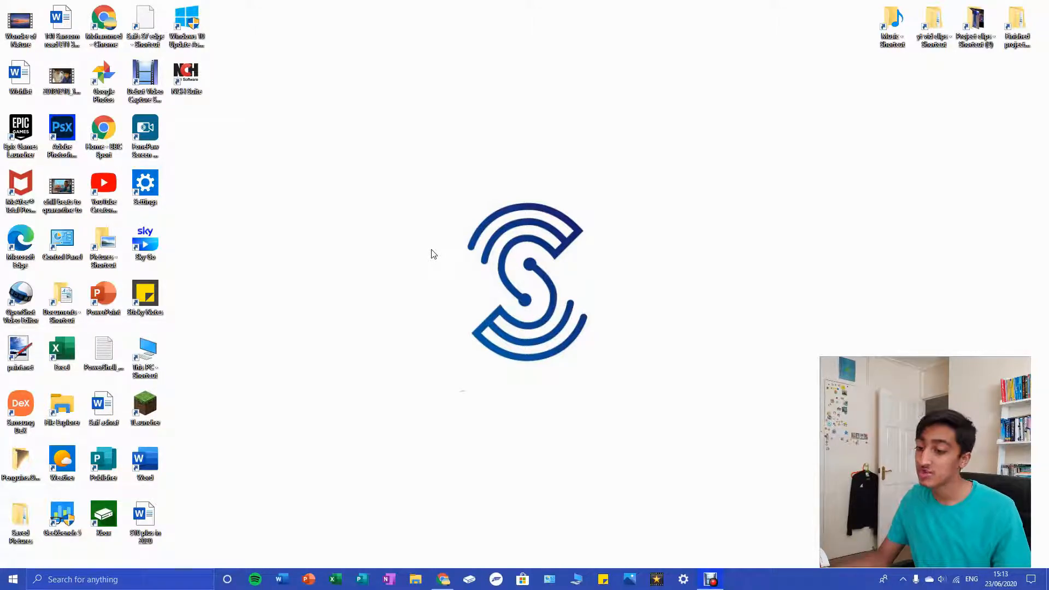
Step: Show the current Start menu, then search for and reach Personalization > Background settings
click(12, 579)
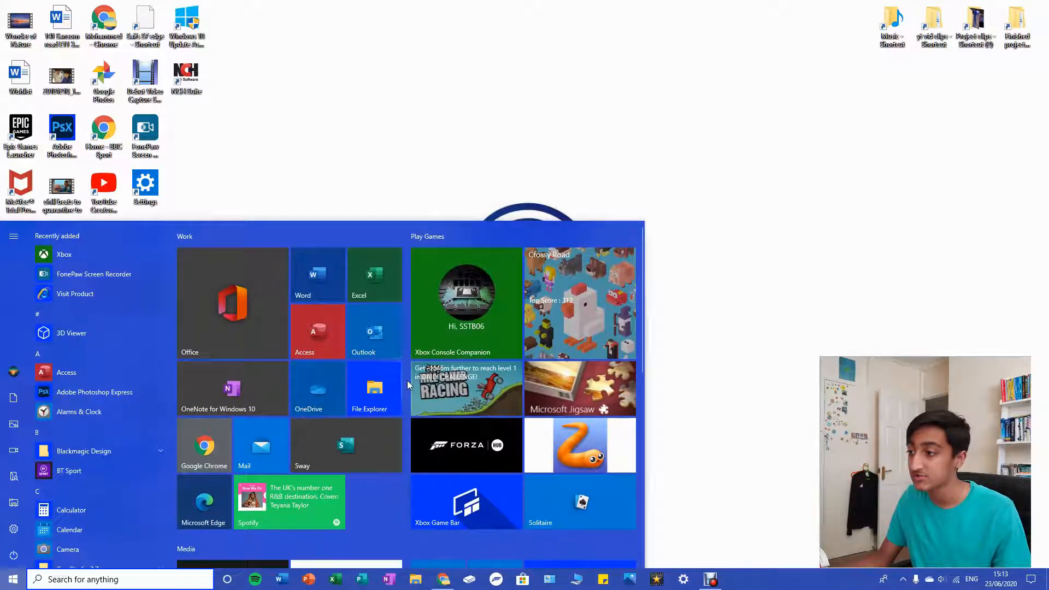
scroll(down, 3)
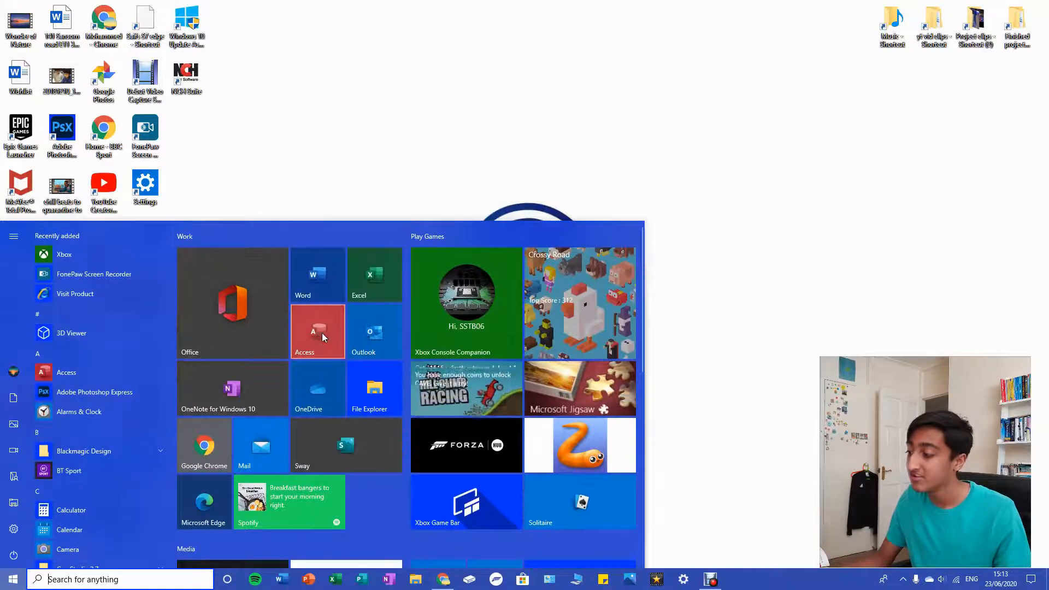
click(12, 579)
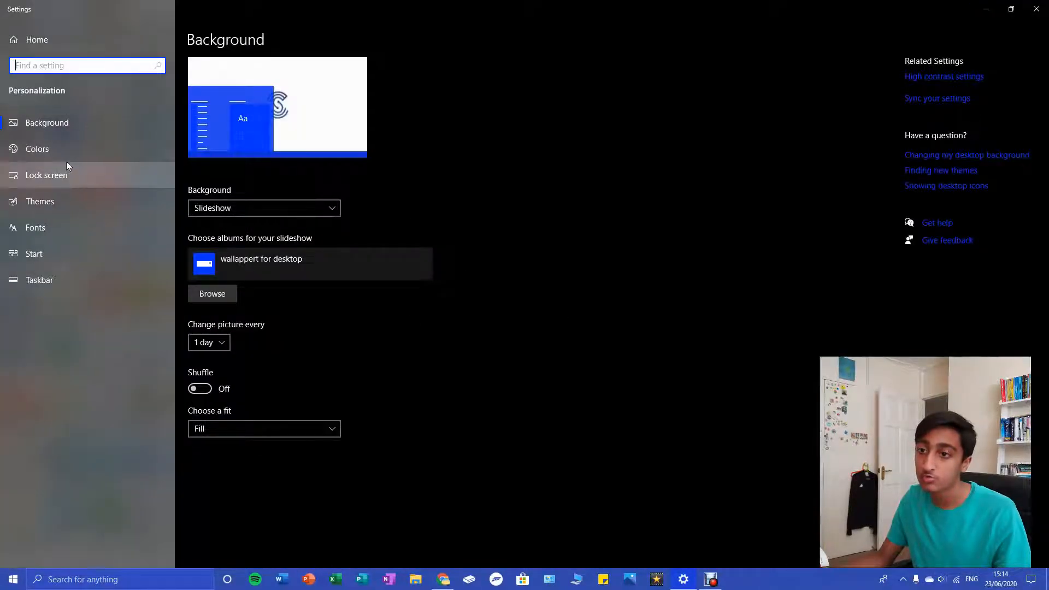
Step: On the Colors page, uncheck then recheck 'Start, taskbar, and action center' for the blue accent
click(37, 148)
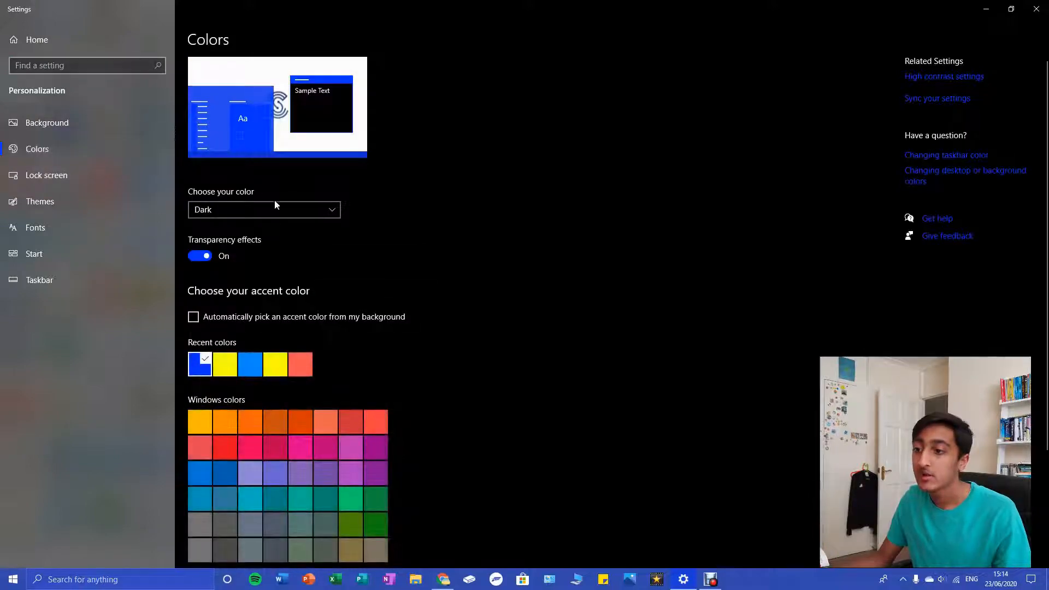
mouse_move(252, 342)
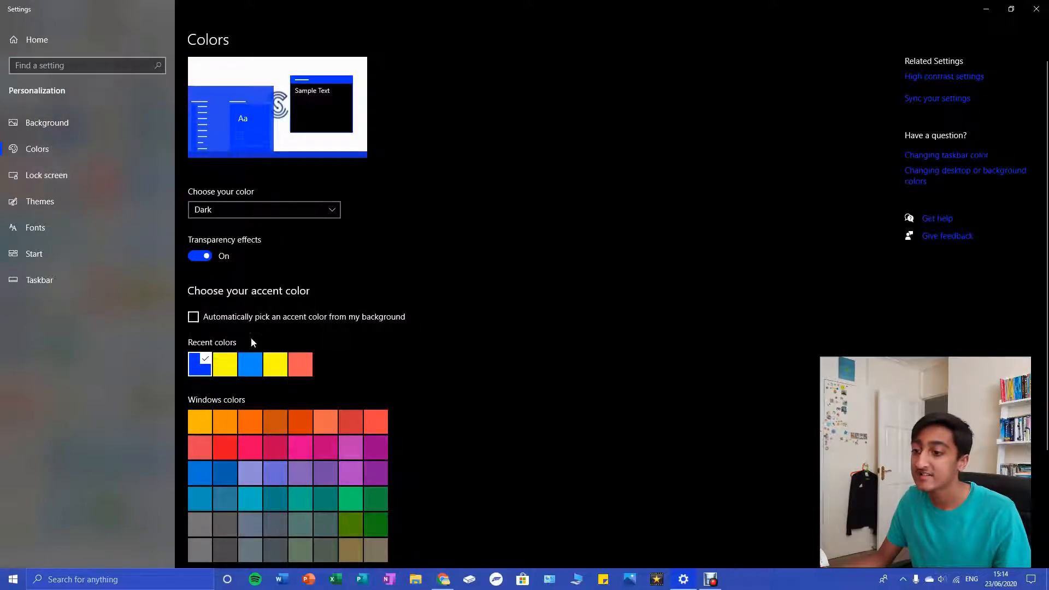
scroll(down, 3)
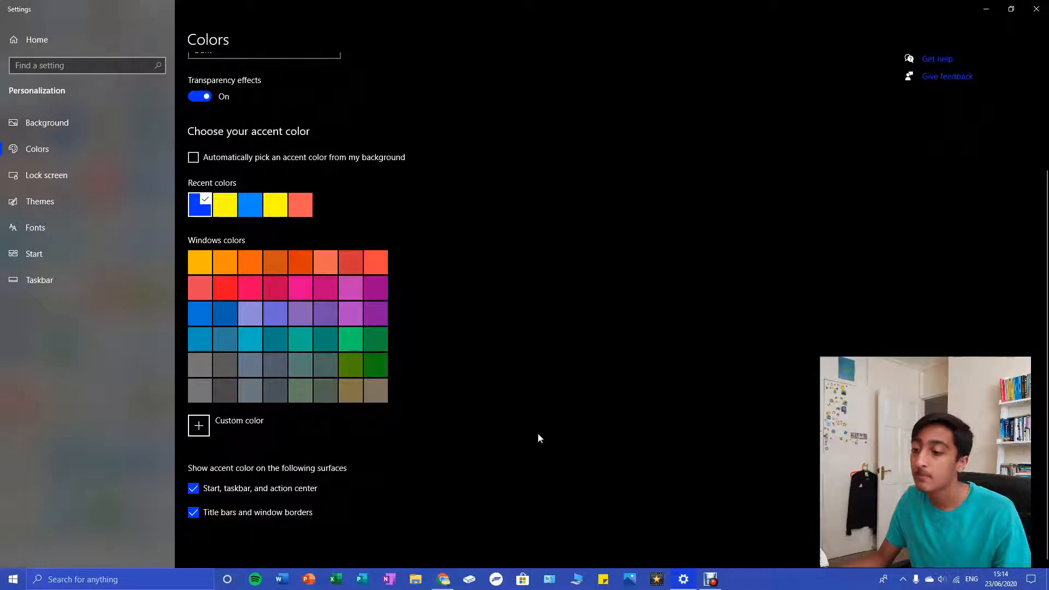
click(193, 489)
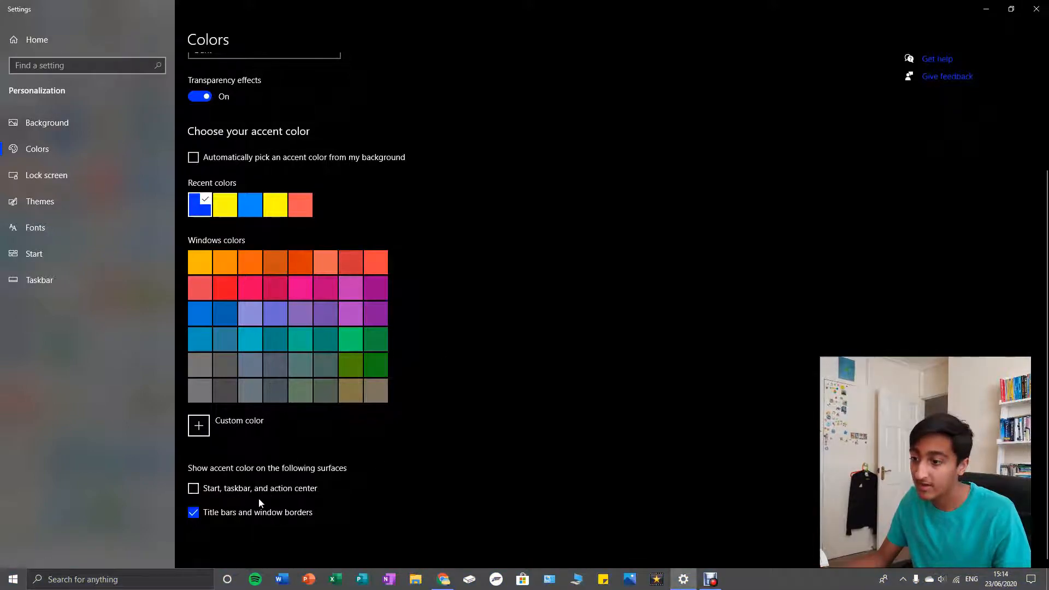
mouse_move(310, 471)
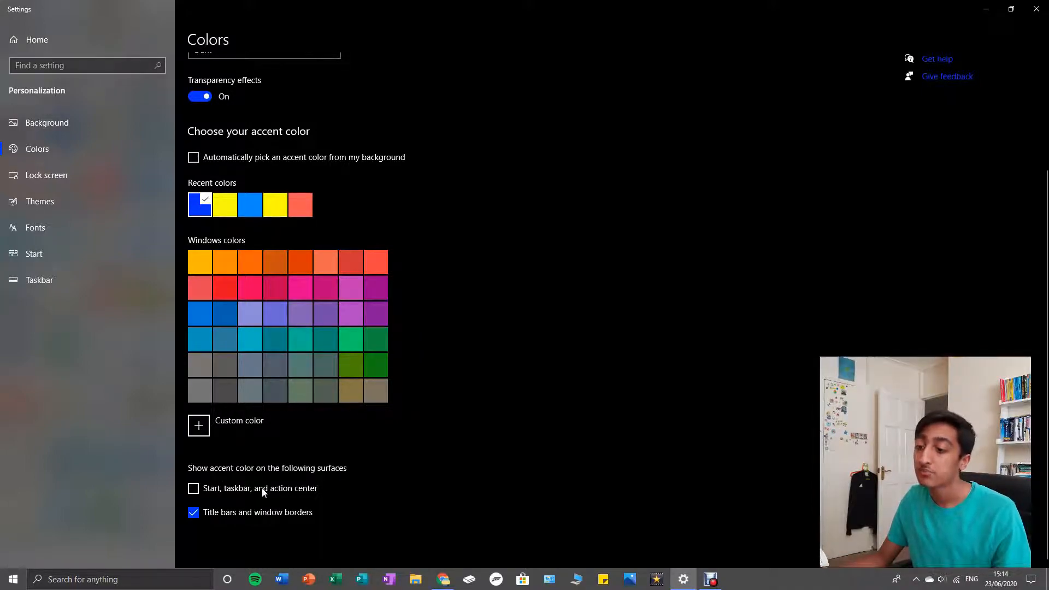
click(193, 489)
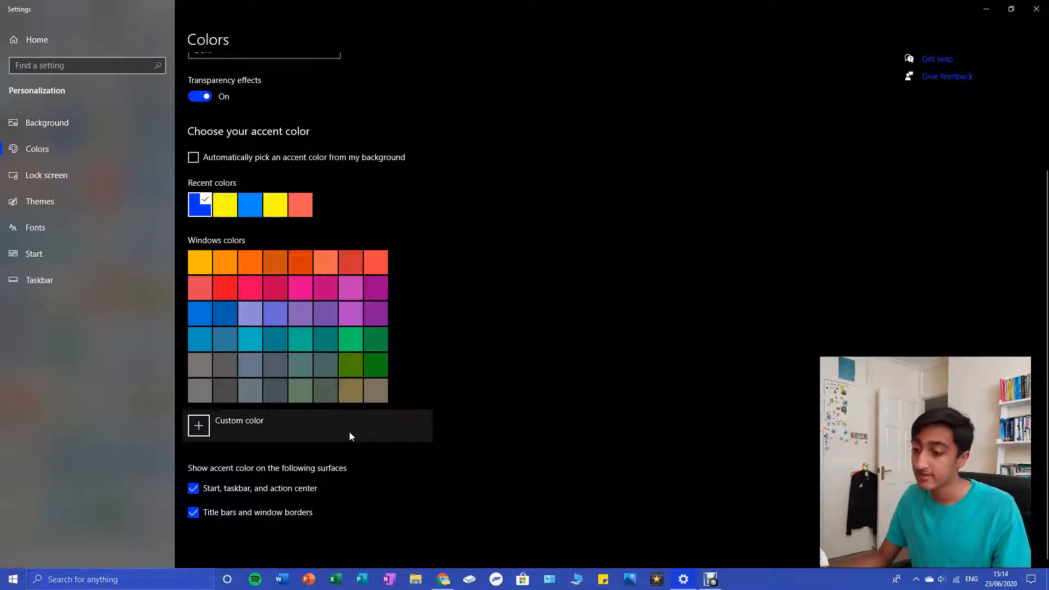
mouse_move(297, 432)
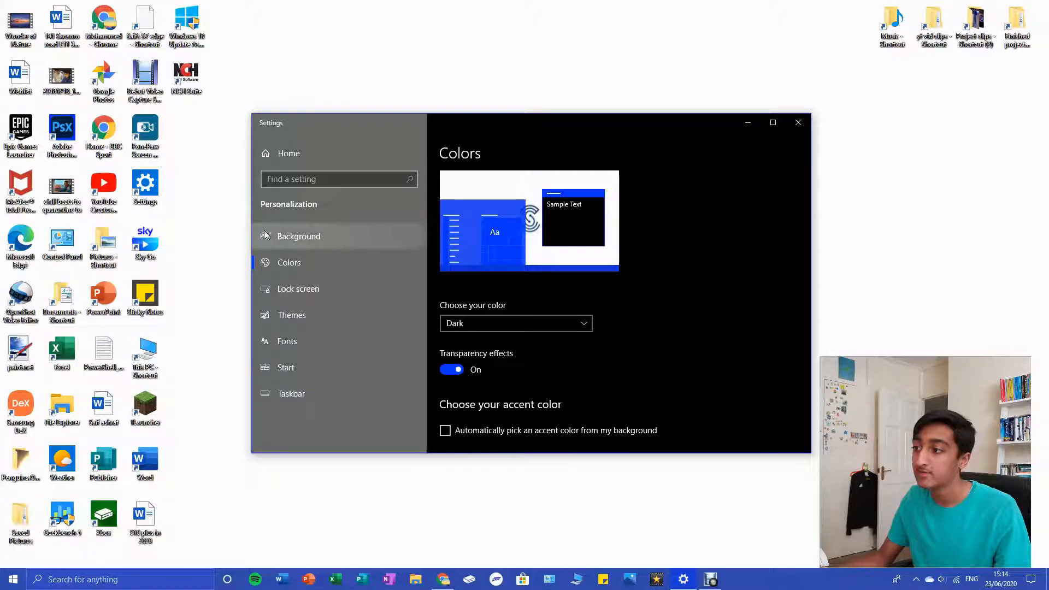
Step: Refocus Settings and toggle 'Start, taskbar, and action center' off and back on
scroll(down, 3)
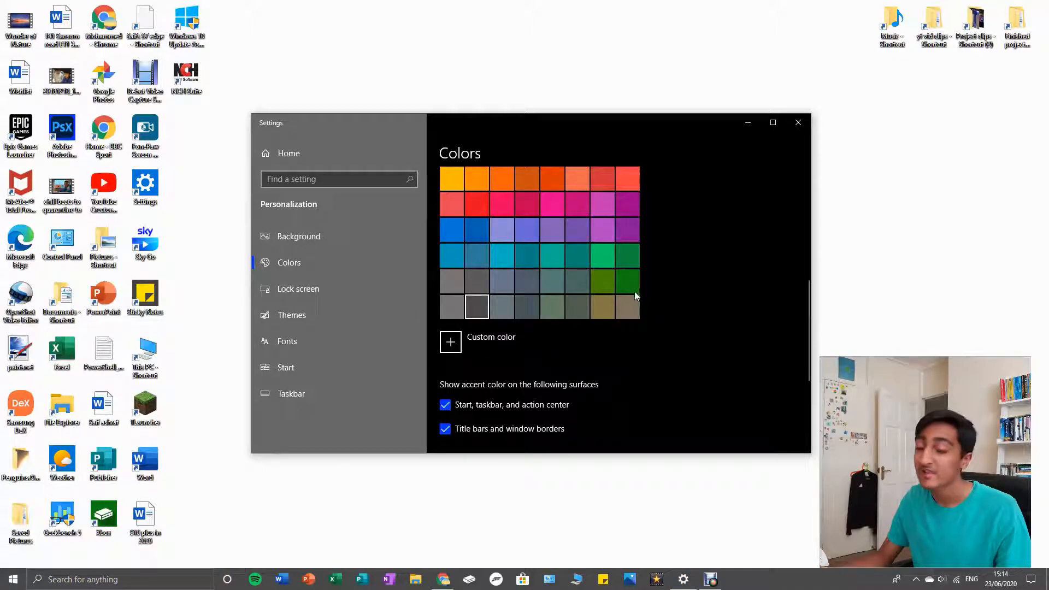
scroll(up, 3)
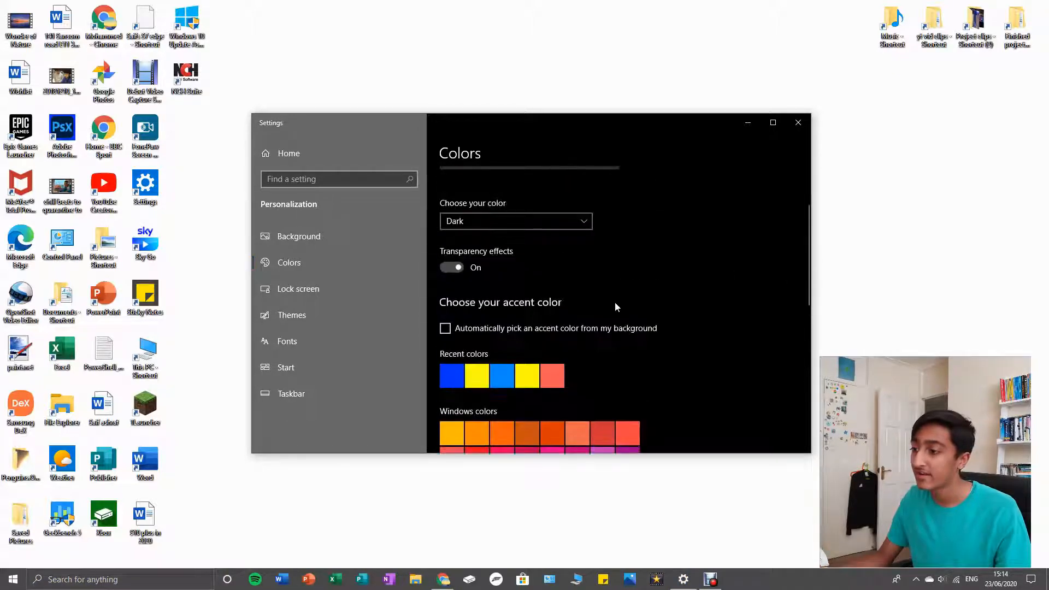
click(451, 267)
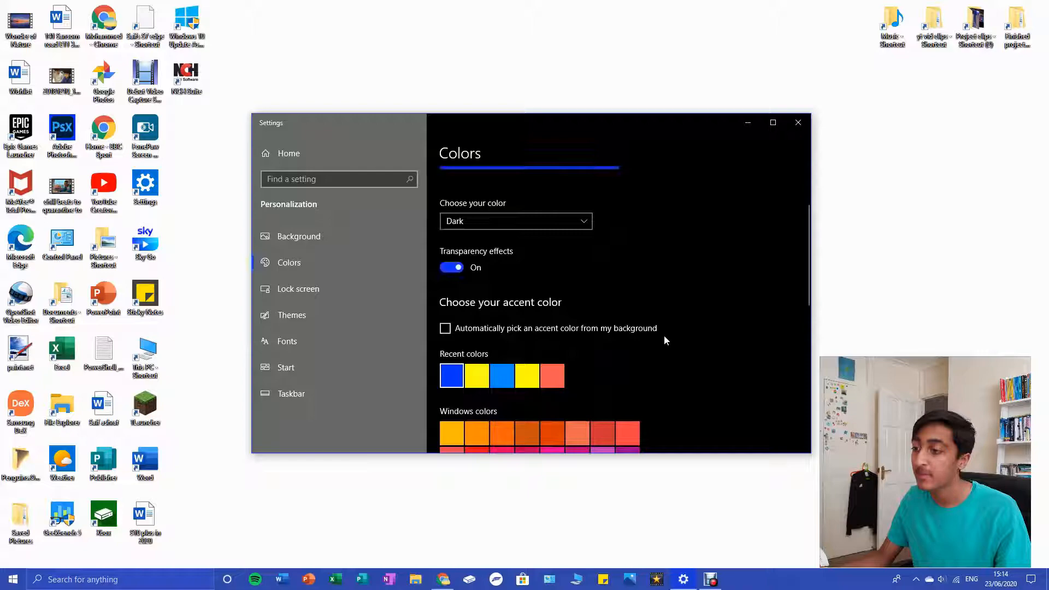
scroll(down, 3)
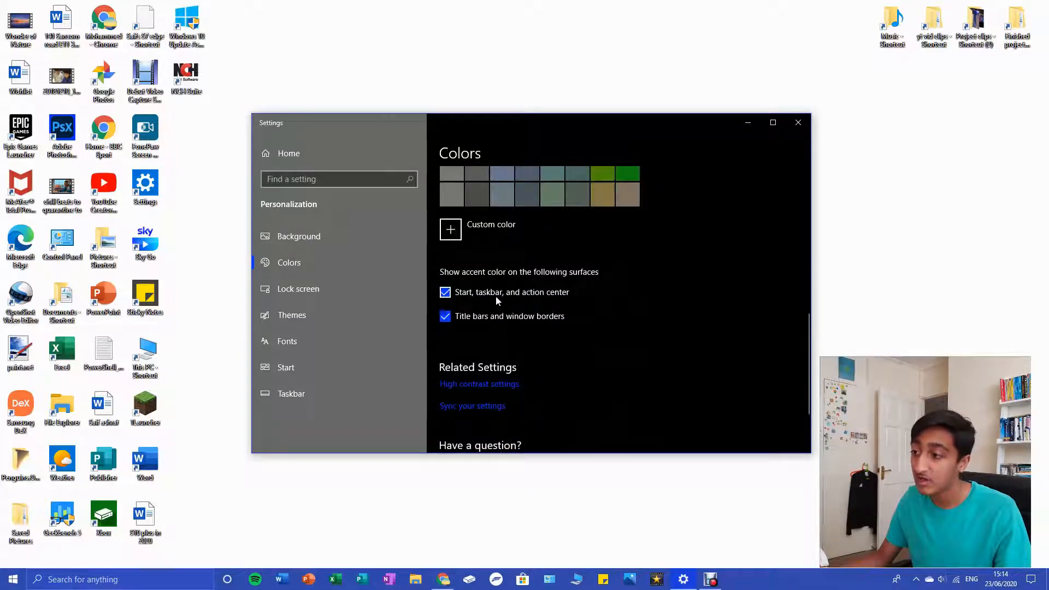
click(444, 293)
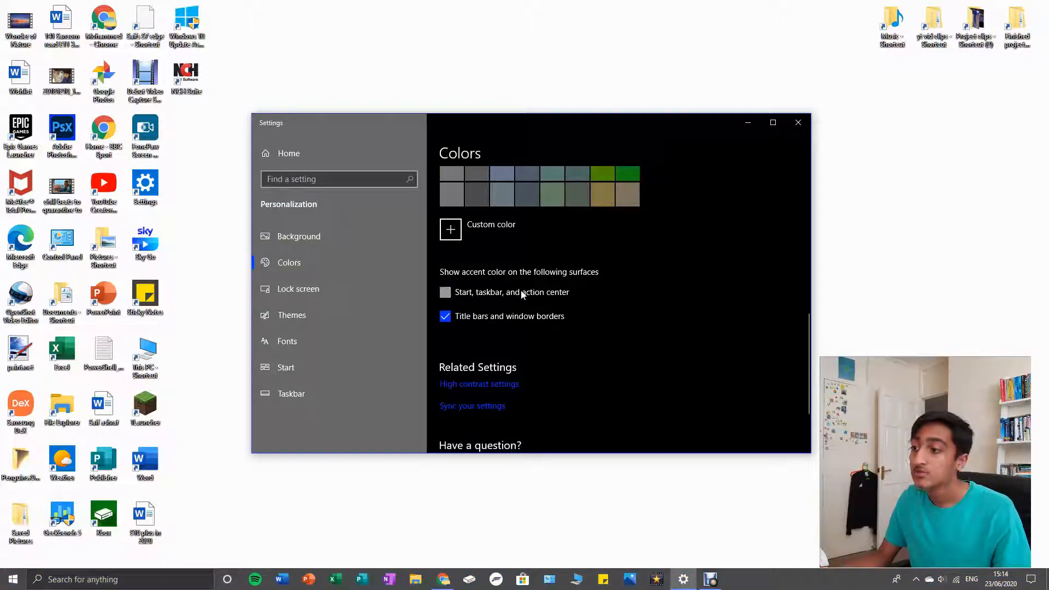
click(444, 292)
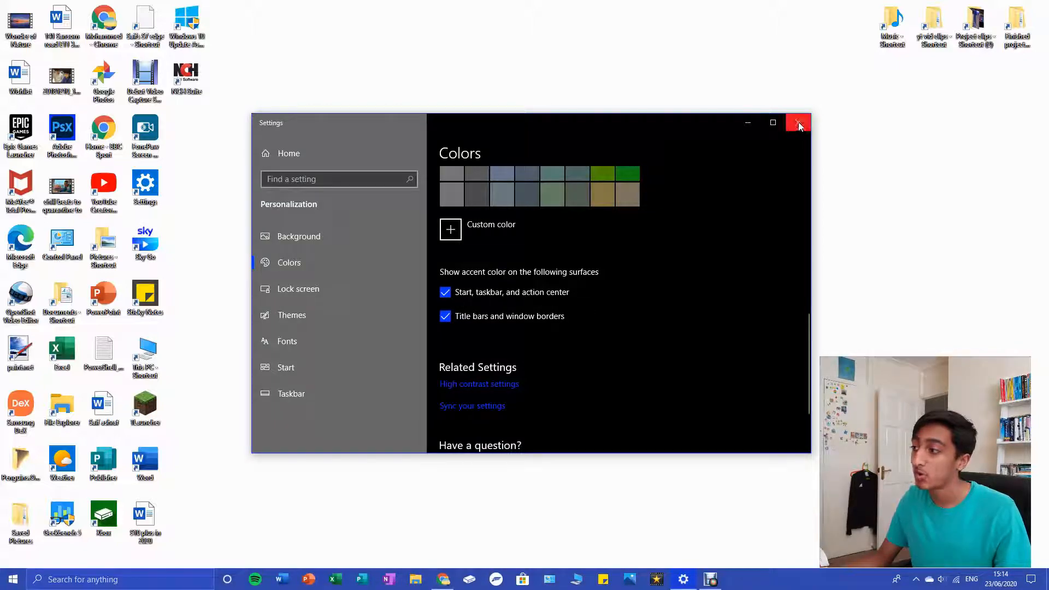
Step: Close Settings and show the Start menu with the blue accent applied
click(798, 123)
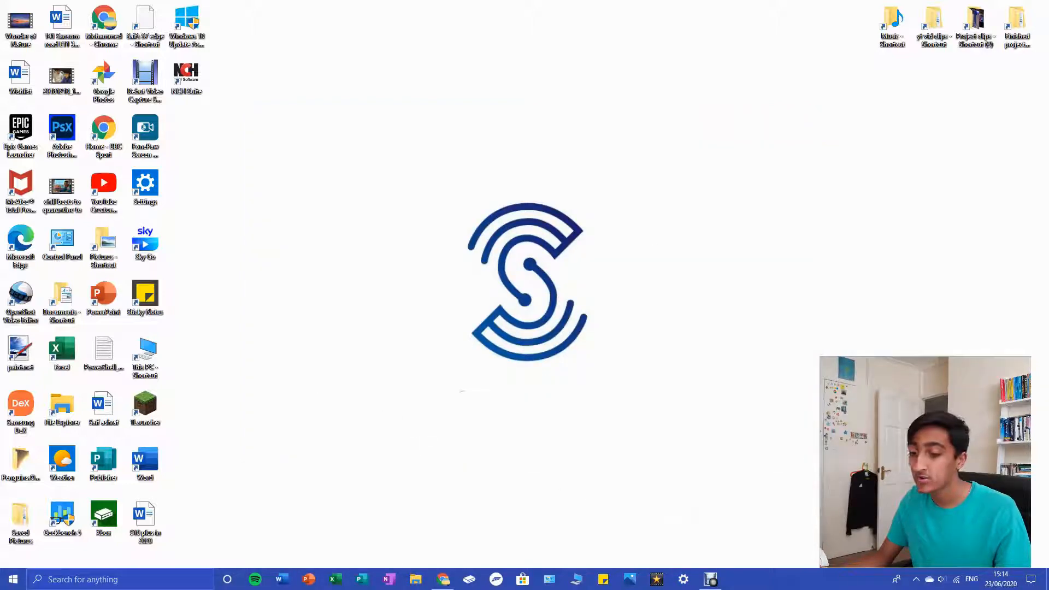
click(12, 579)
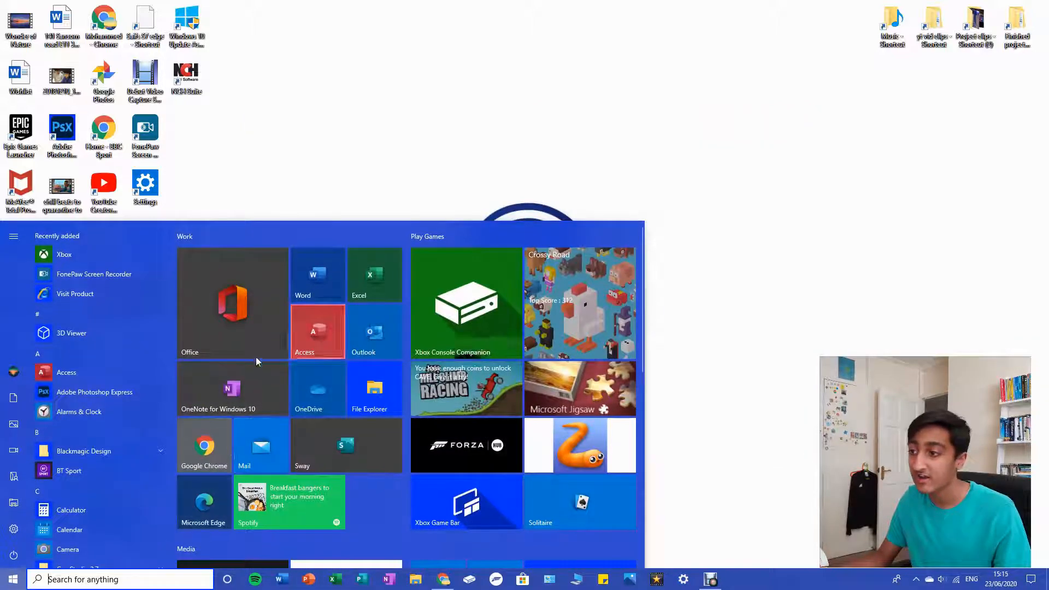